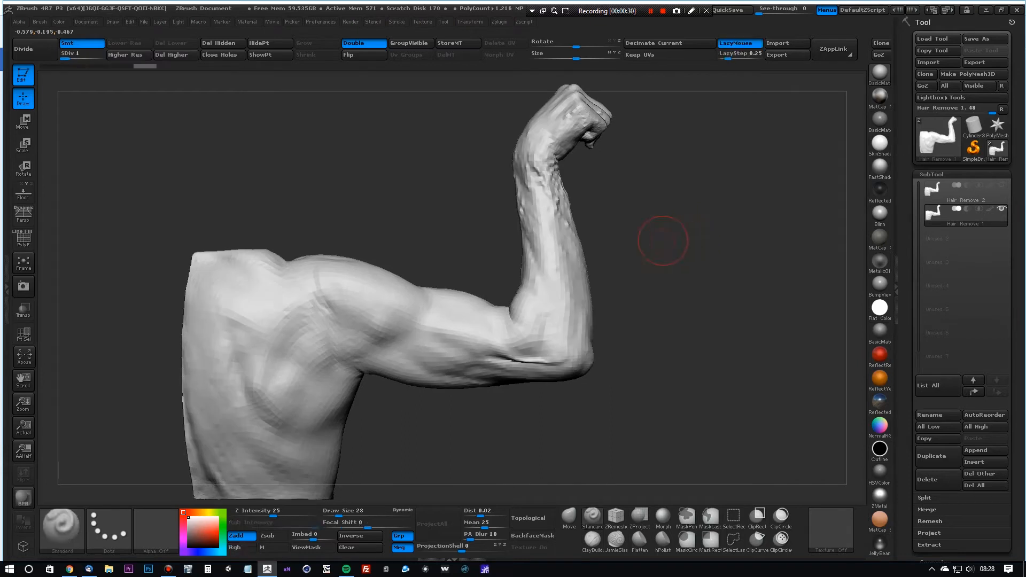
Make the smoothed Hair Remove 1 subtool active in place of Hair Remove 2.
left_click(23, 237)
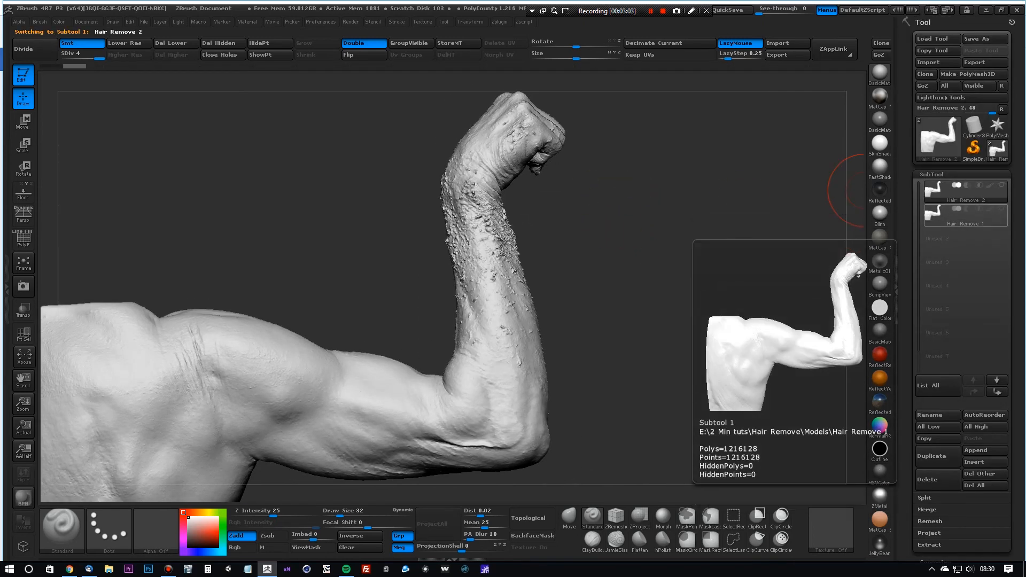
left_click(965, 208)
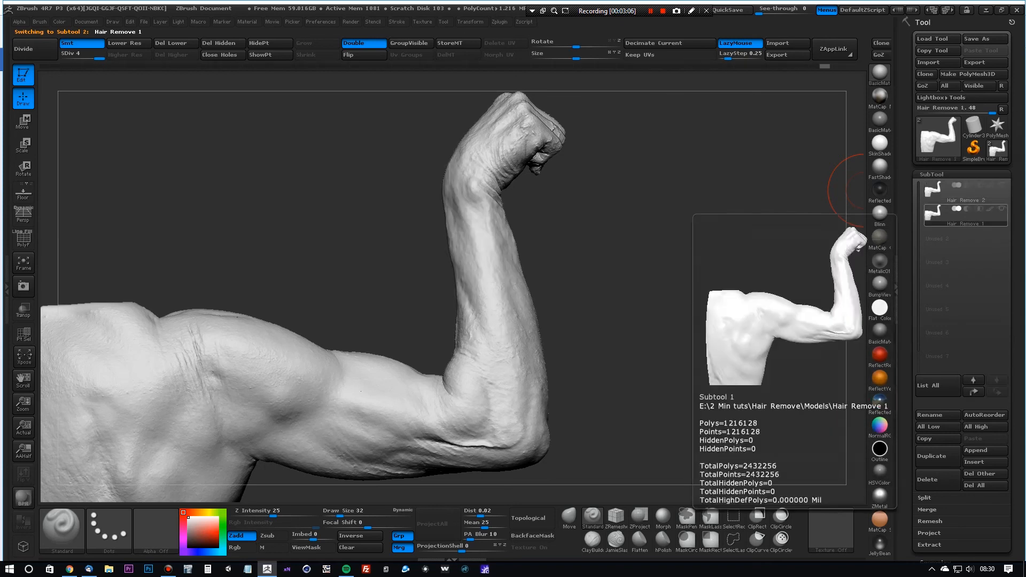